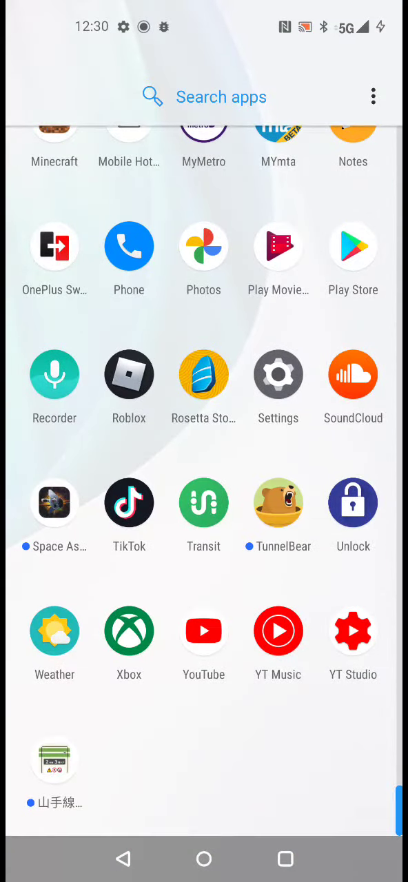
# Launch Settings from the app drawer and activate its search bar.
pyautogui.click(278, 374)
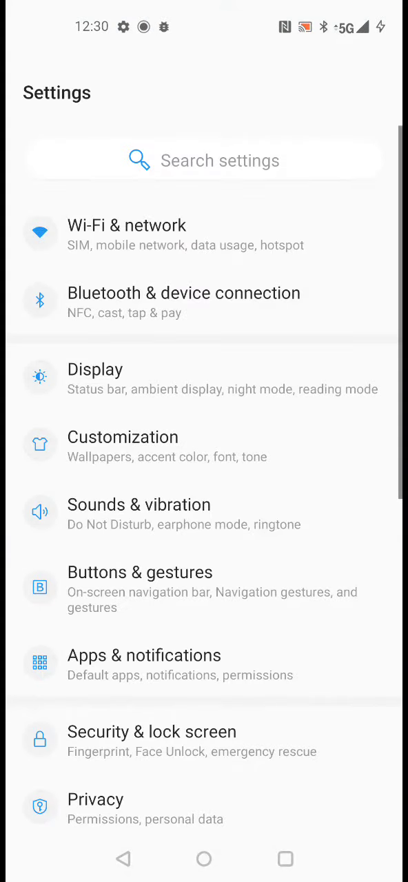
pyautogui.click(203, 160)
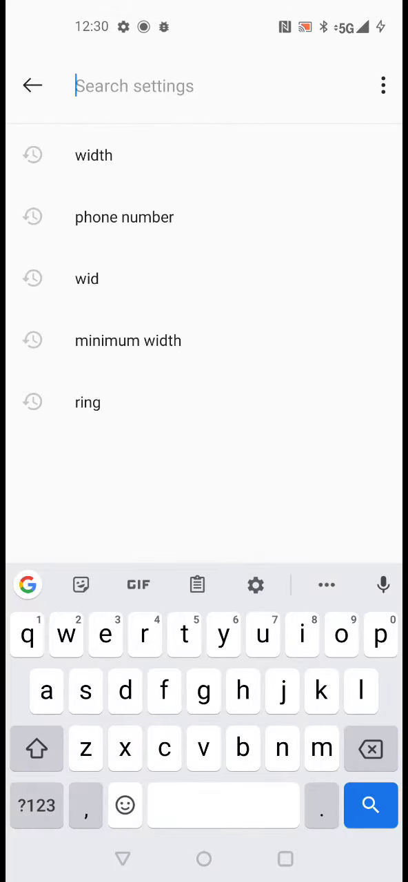
# Search settings for 'widt' to reach Smallest width in Developer options.
pyautogui.write('widt')
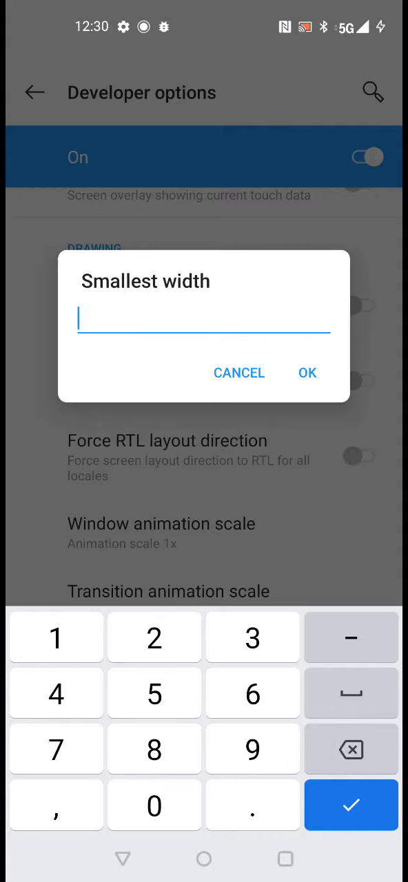
# Enter 500 dp as the smallest width and return to the app drawer.
pyautogui.write('500')
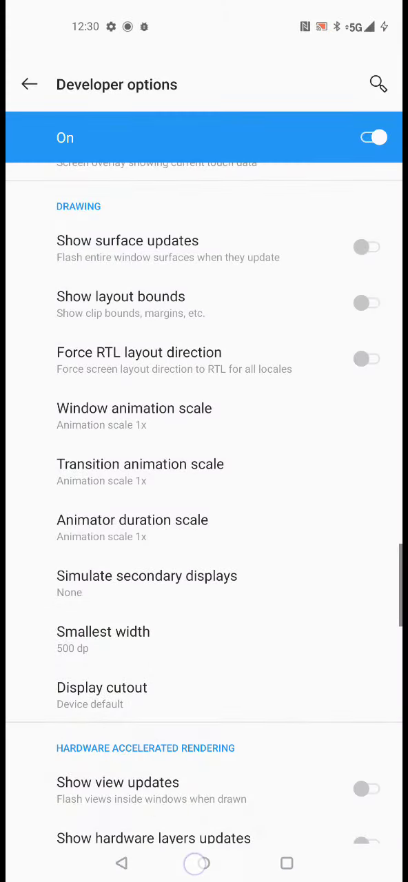
pyautogui.click(203, 862)
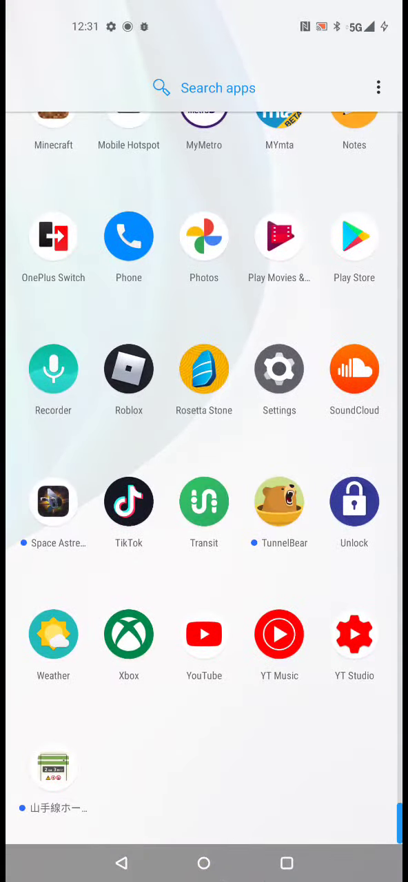
# Launch Roblox and activate the game search field on its Home screen.
pyautogui.click(128, 369)
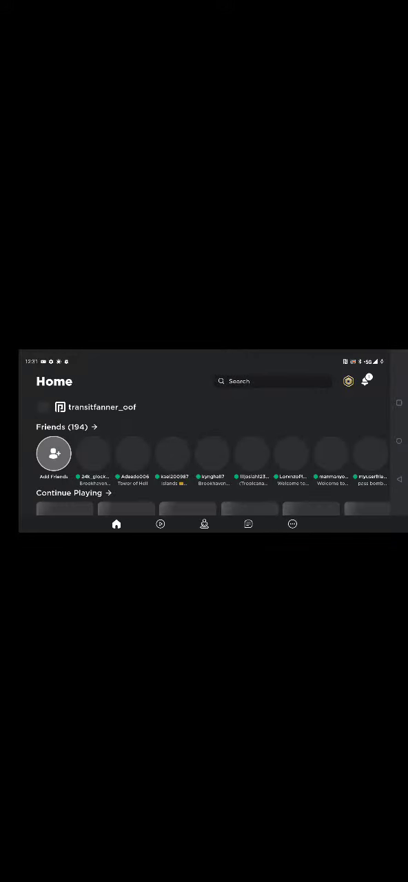
pyautogui.click(274, 381)
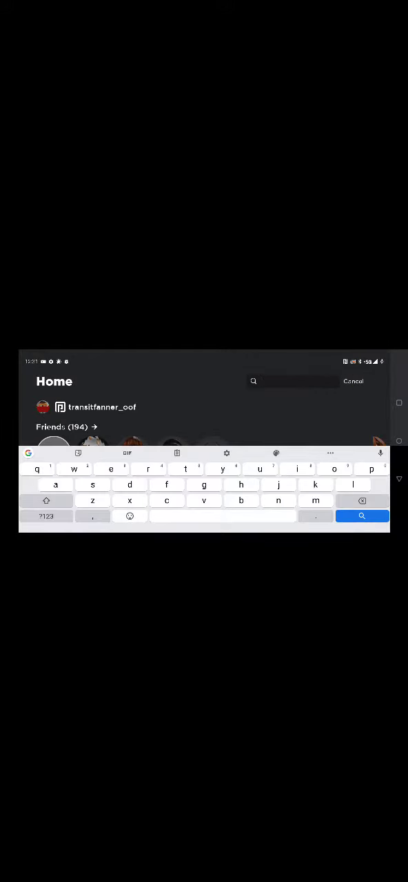
# Search 'emer', open Emergency Response: Liberty County, and press Play.
pyautogui.write('emergency response liberty cc')
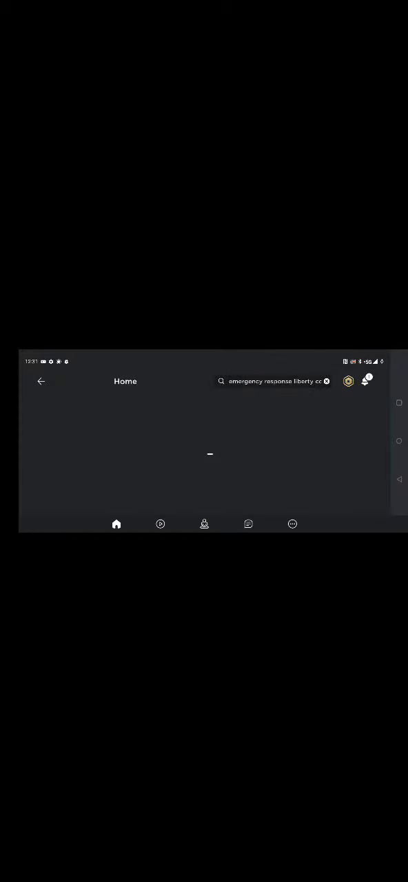
pyautogui.press('Enter')
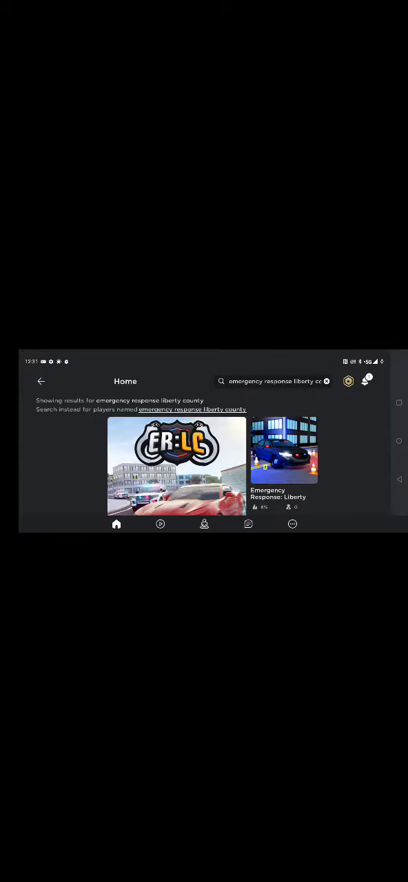
pyautogui.click(176, 466)
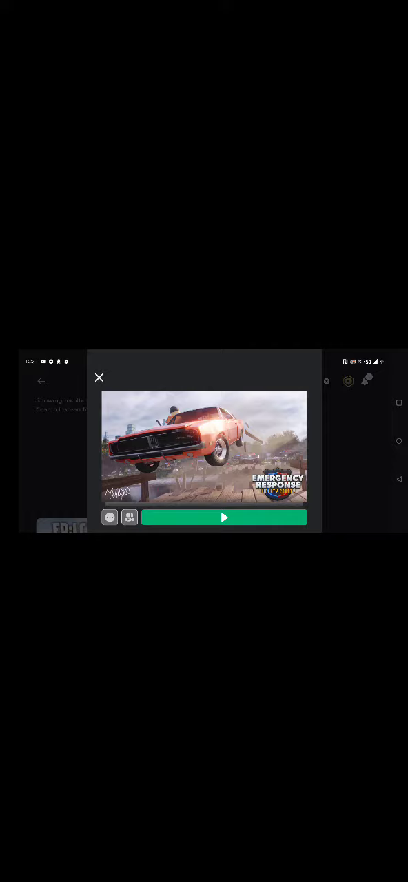
pyautogui.click(223, 517)
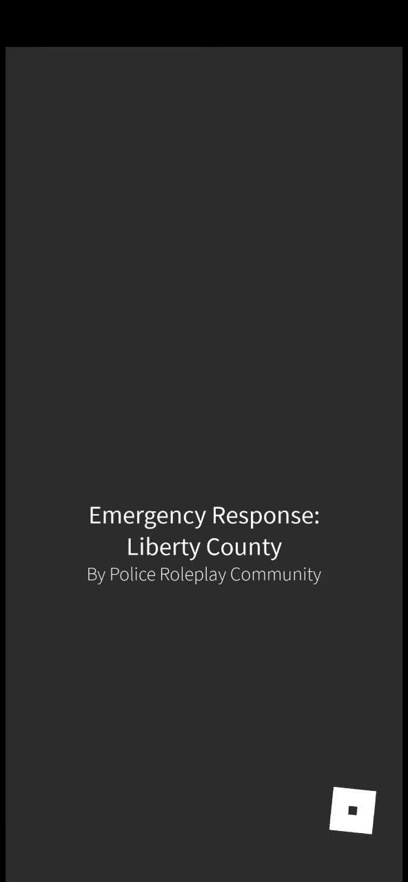